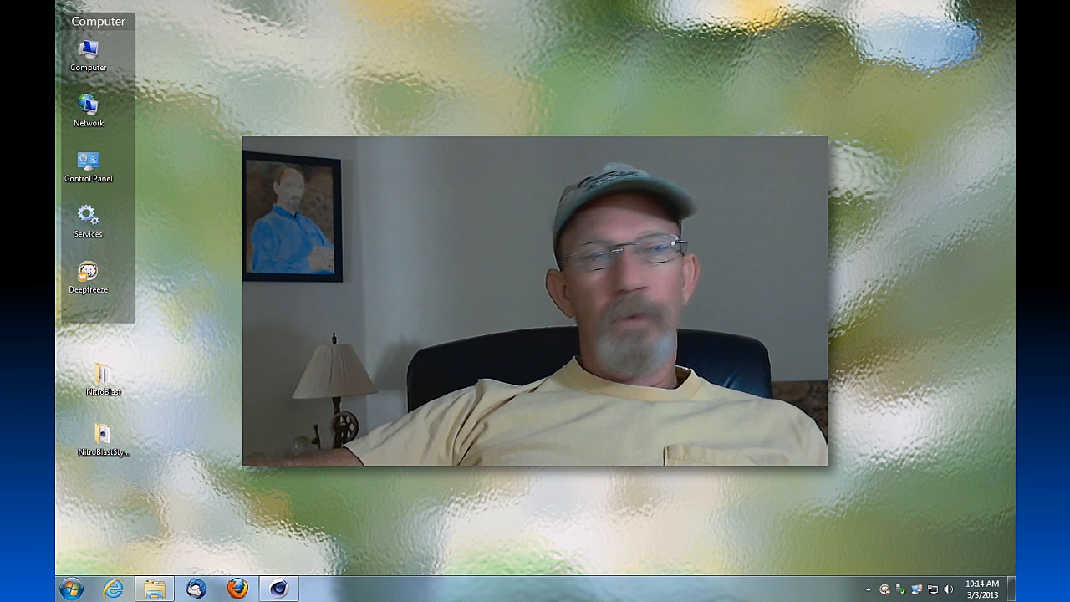
Step: Select the desktop NitroBlast folder and browse into Program Files > MAXON > CINEMA 4D R13 > plugins
{"action": "left_click", "coordinate": [104, 374]}
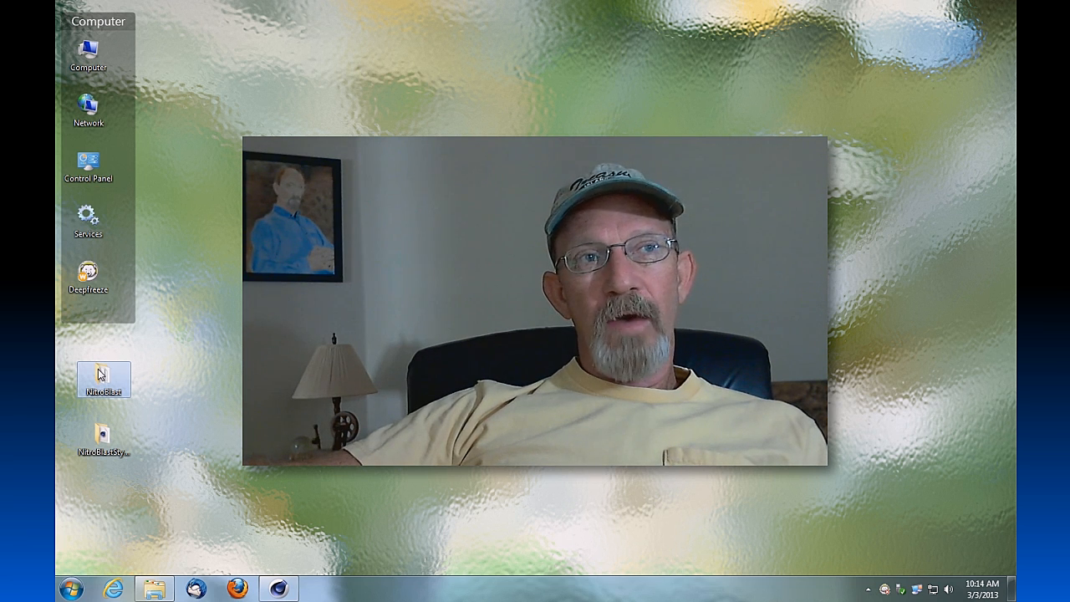
{"action": "mouse_move", "coordinate": [103, 378]}
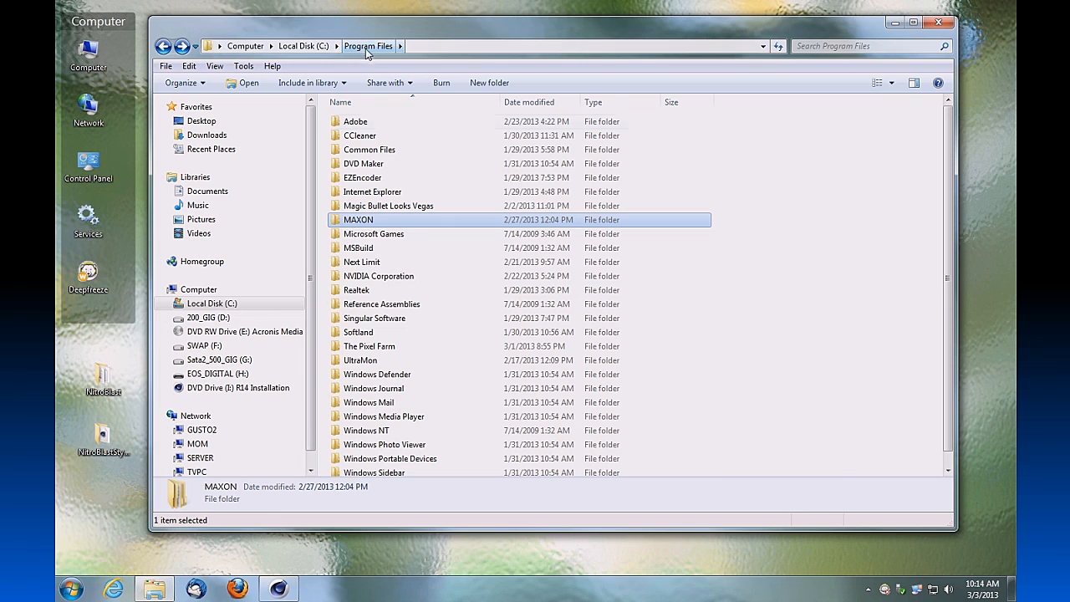
{"action": "mouse_move", "coordinate": [709, 371]}
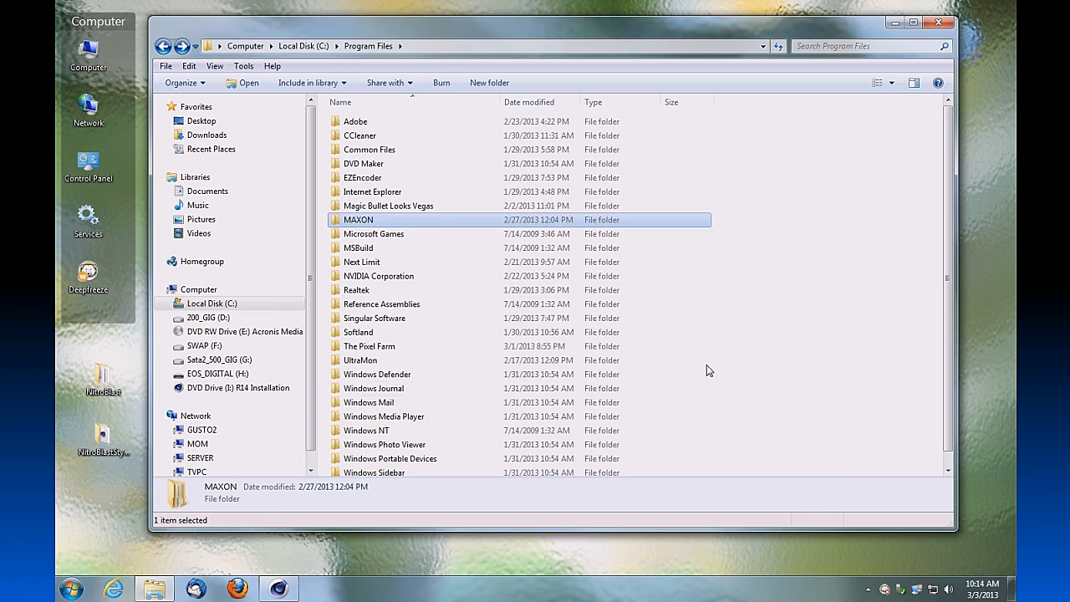
{"action": "double_click", "coordinate": [358, 219]}
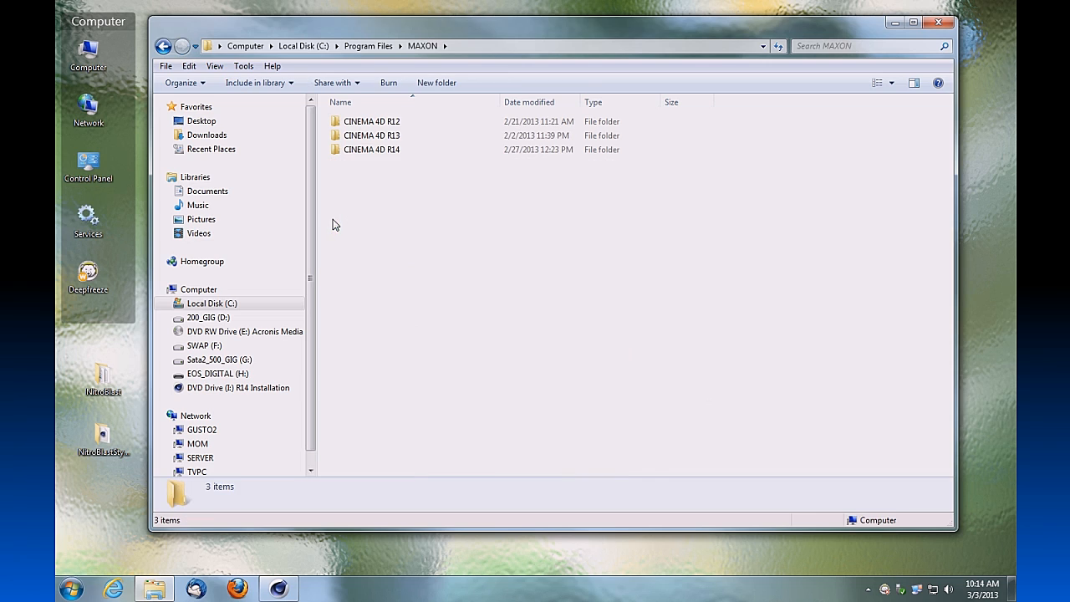
{"action": "mouse_move", "coordinate": [401, 244]}
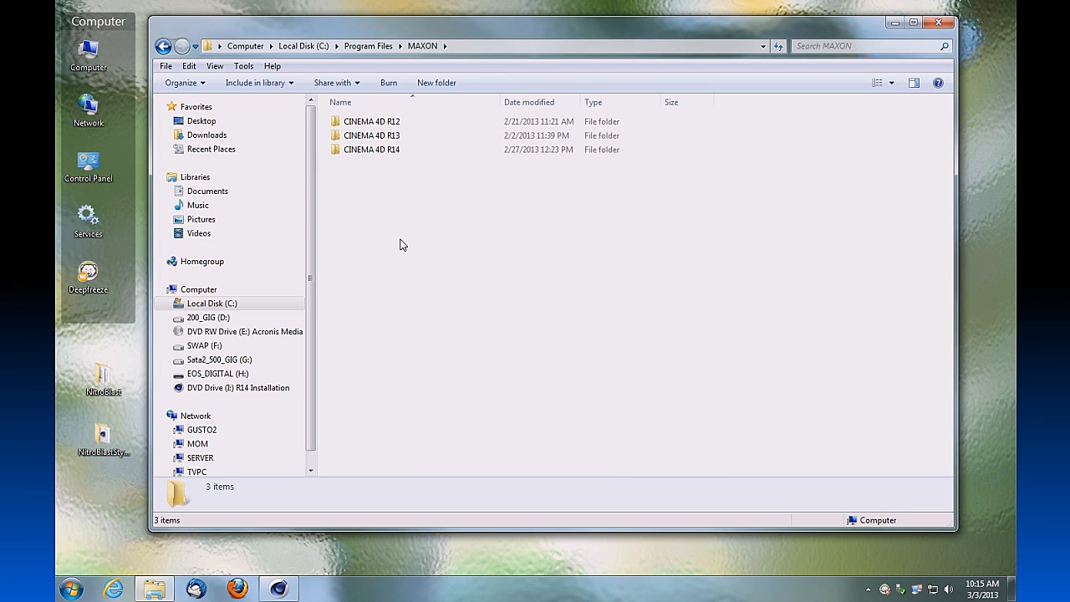
{"action": "left_click", "coordinate": [371, 134]}
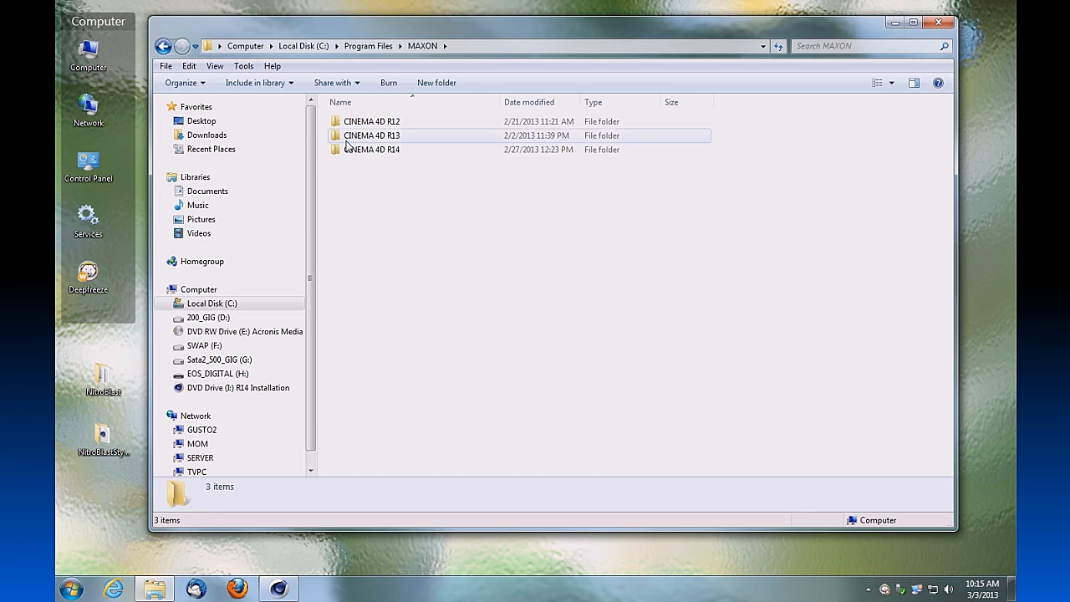
{"action": "double_click", "coordinate": [372, 134]}
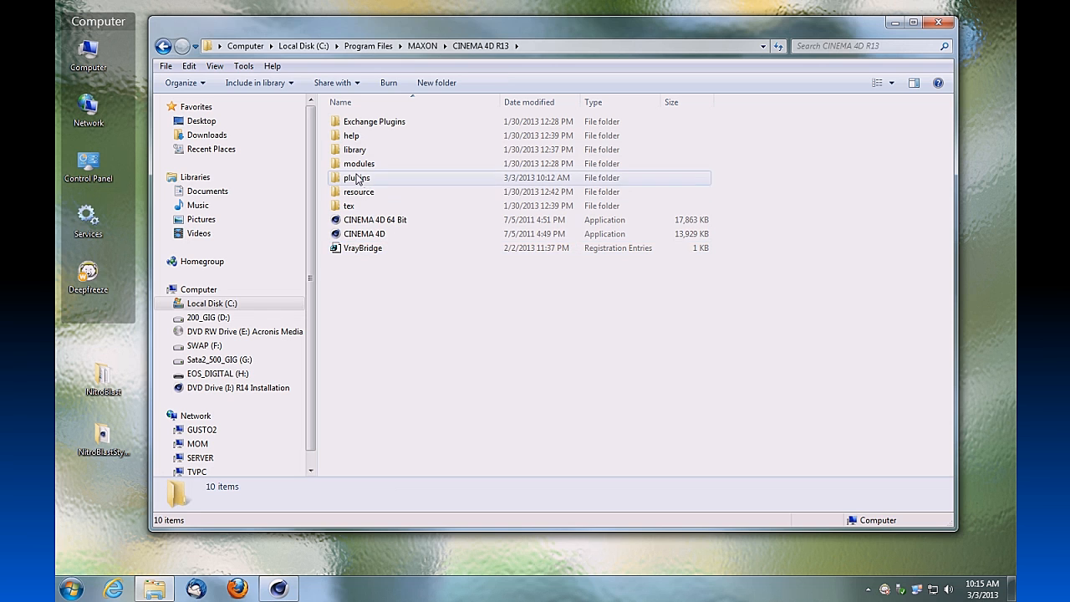
{"action": "left_click", "coordinate": [358, 177]}
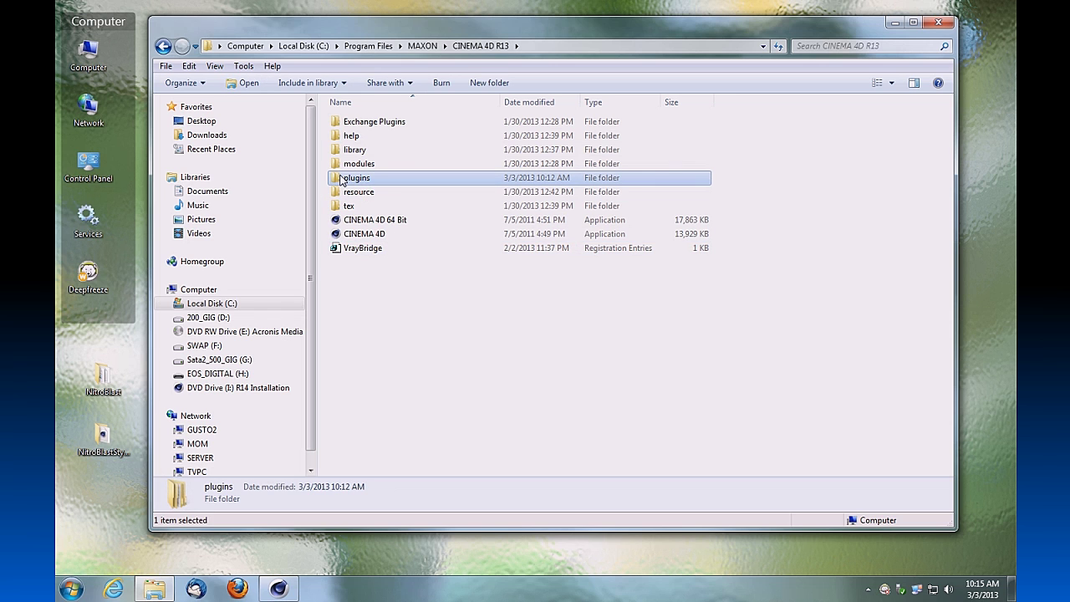
{"action": "double_click", "coordinate": [358, 177]}
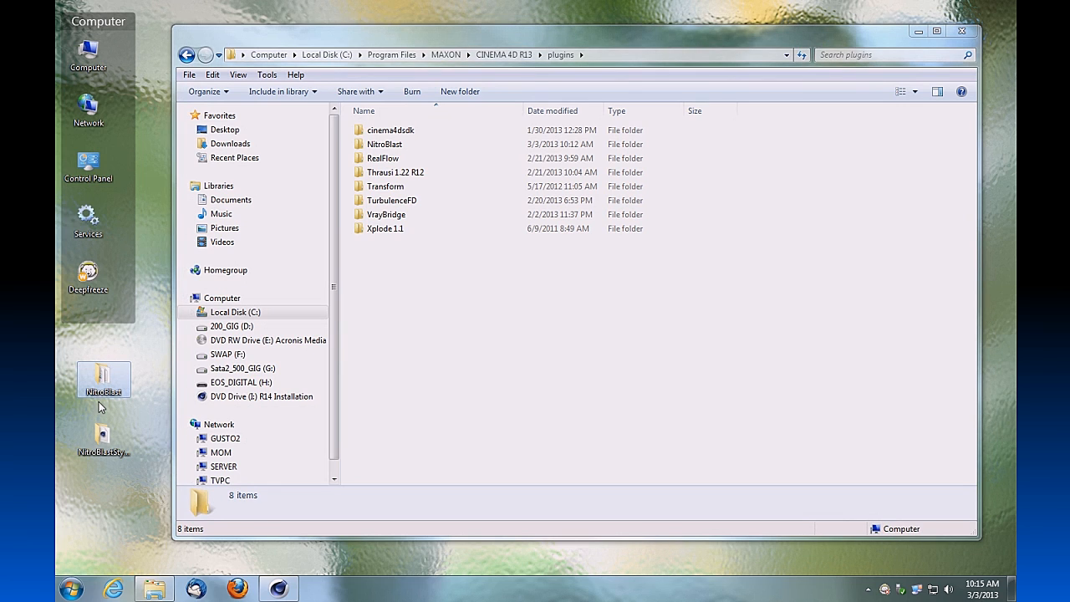
Step: Drop the NitroBlast folder into plugins, merging with and replacing all existing NitroBlast files
{"action": "left_click_drag", "start_coordinate": [104, 378], "coordinate": [522, 365]}
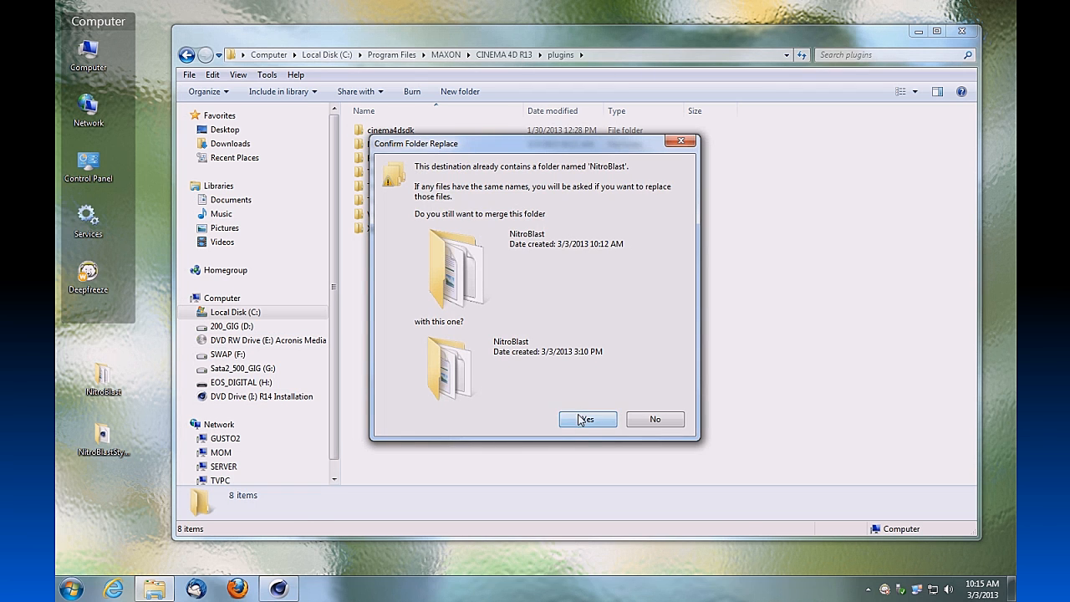
{"action": "left_click", "coordinate": [589, 418]}
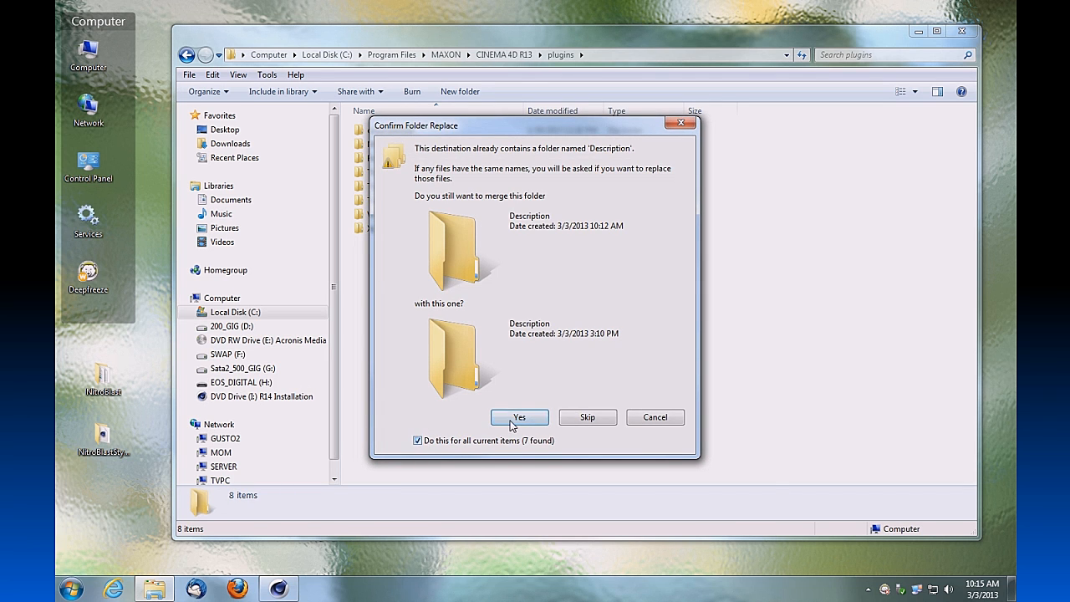
{"action": "left_click", "coordinate": [519, 418]}
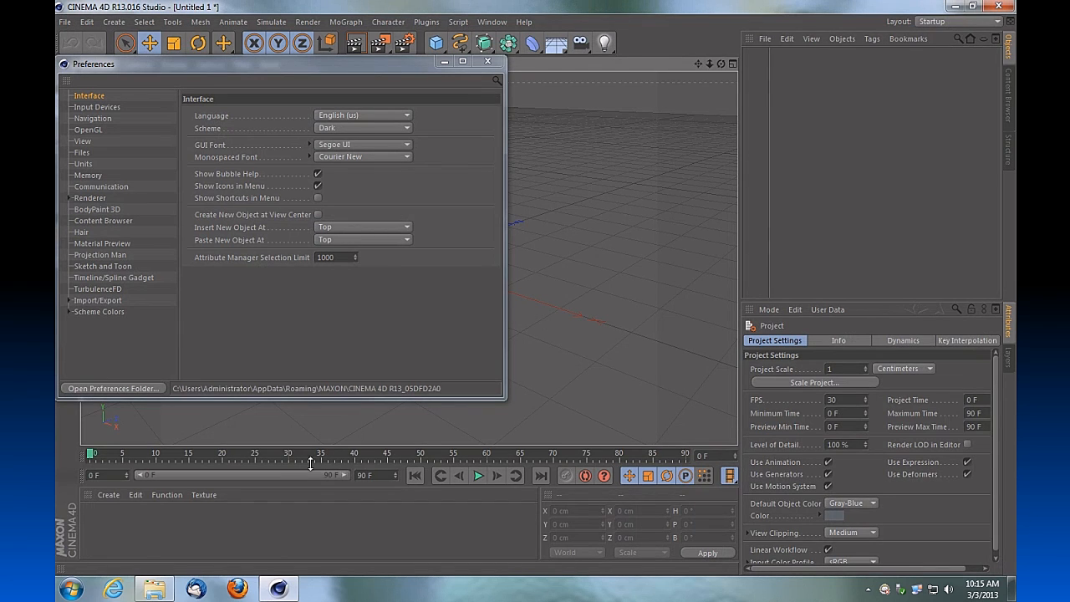
Step: Reopen Edit > Preferences and reveal the user preferences folder on disk
{"action": "left_click", "coordinate": [487, 62]}
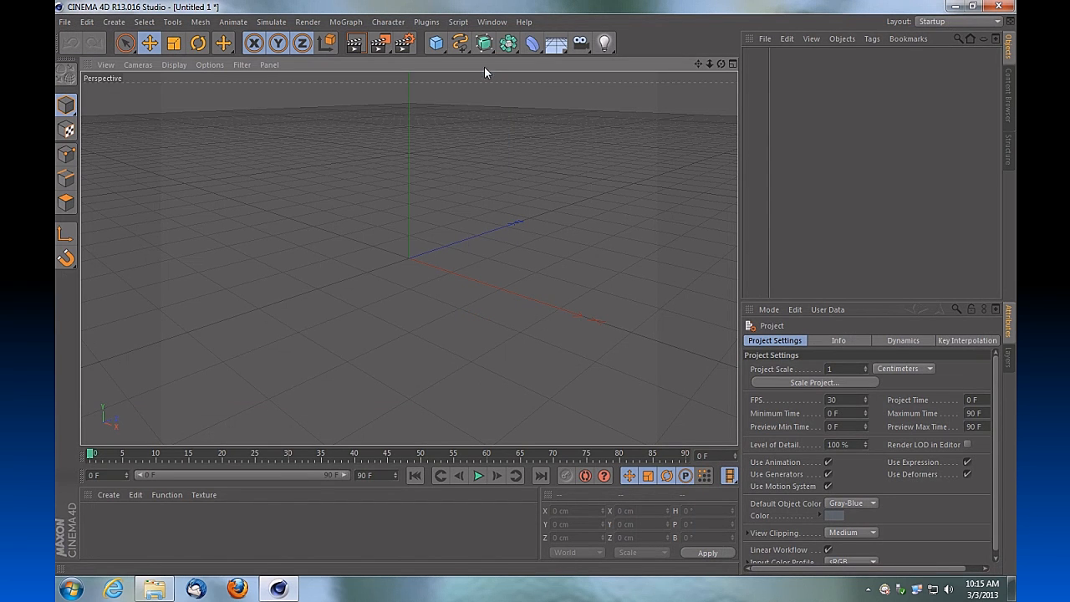
{"action": "left_click", "coordinate": [87, 22]}
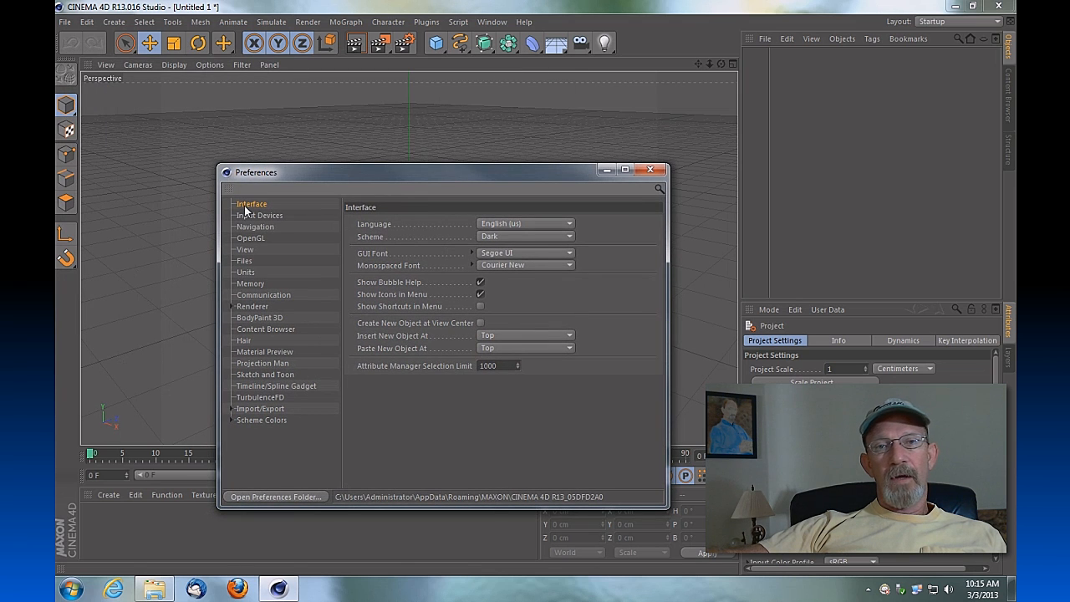
{"action": "mouse_move", "coordinate": [276, 518]}
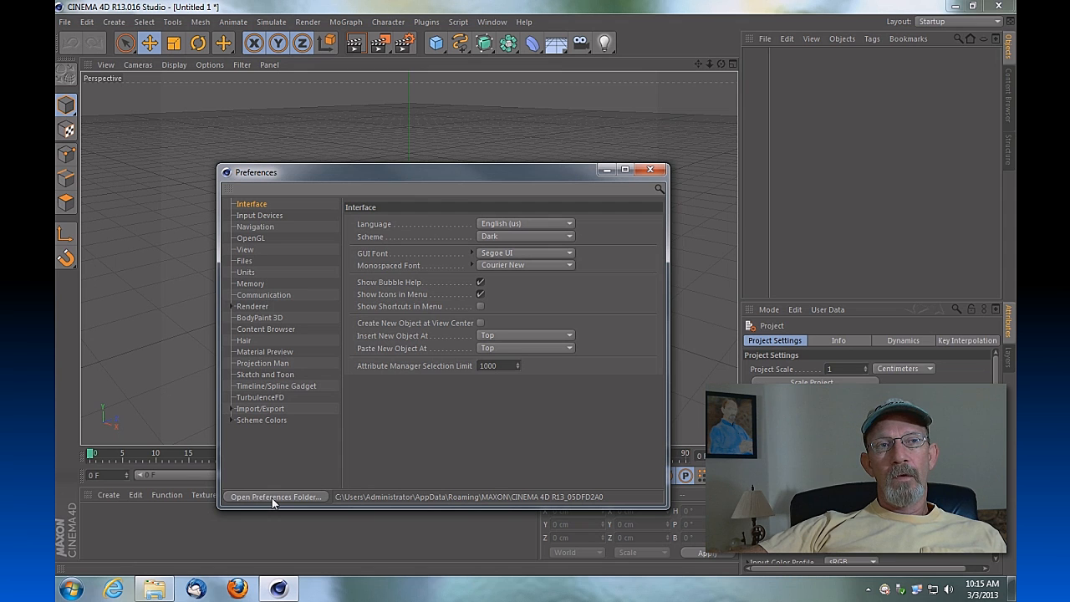
{"action": "left_click", "coordinate": [276, 497]}
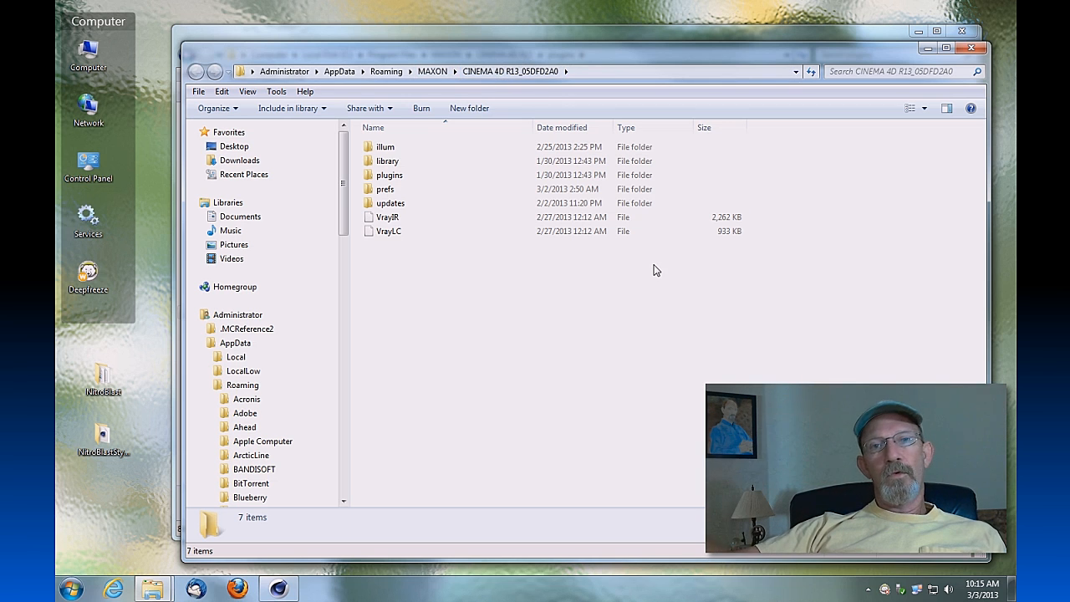
{"action": "mouse_move", "coordinate": [661, 271]}
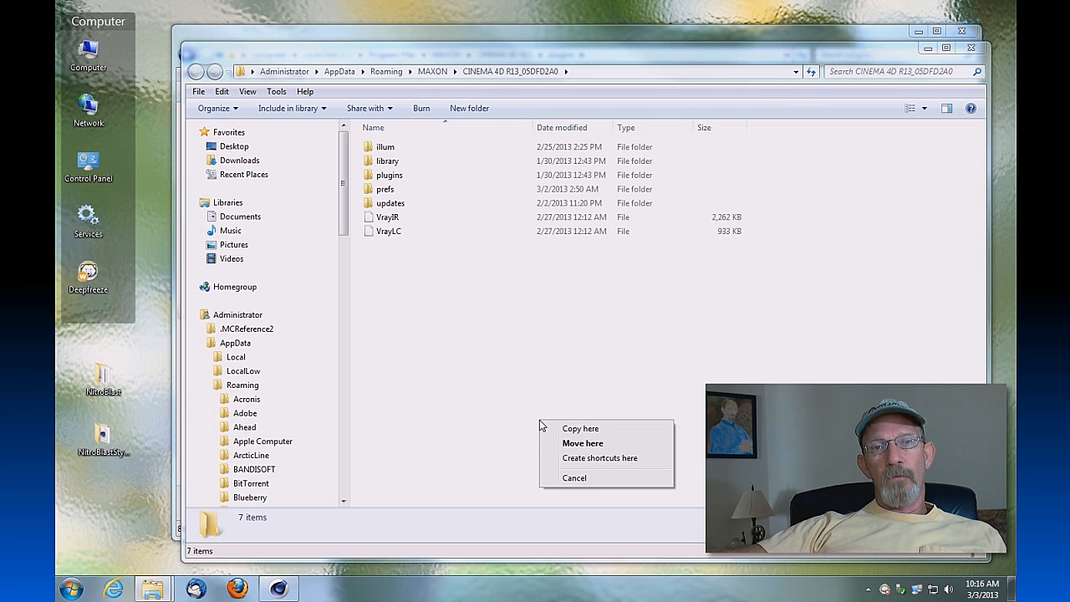
{"action": "mouse_move", "coordinate": [580, 428]}
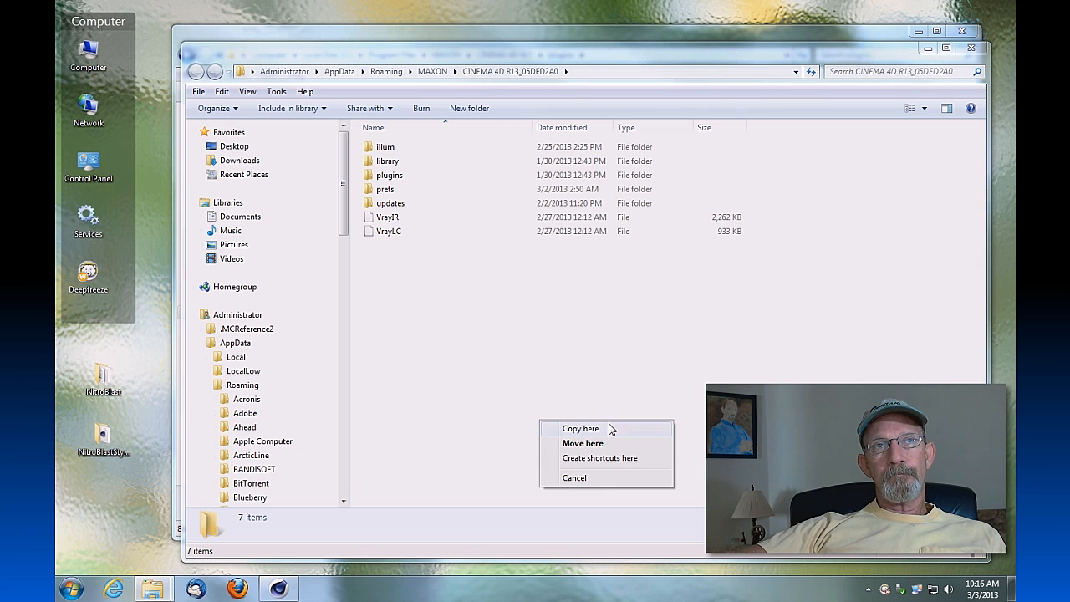
Step: Copy the NitroBlast folder into the AppData CINEMA 4D R13 user folder instead of moving it
{"action": "left_click", "coordinate": [581, 428]}
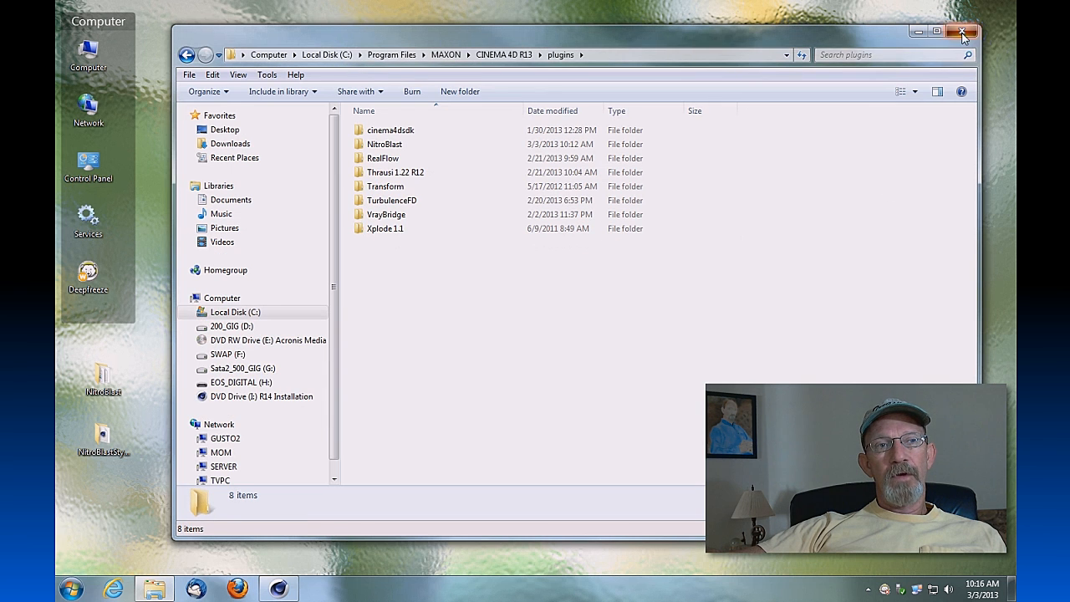
Step: Dismiss the Preferences window, returning to the empty scene
{"action": "left_click", "coordinate": [963, 32]}
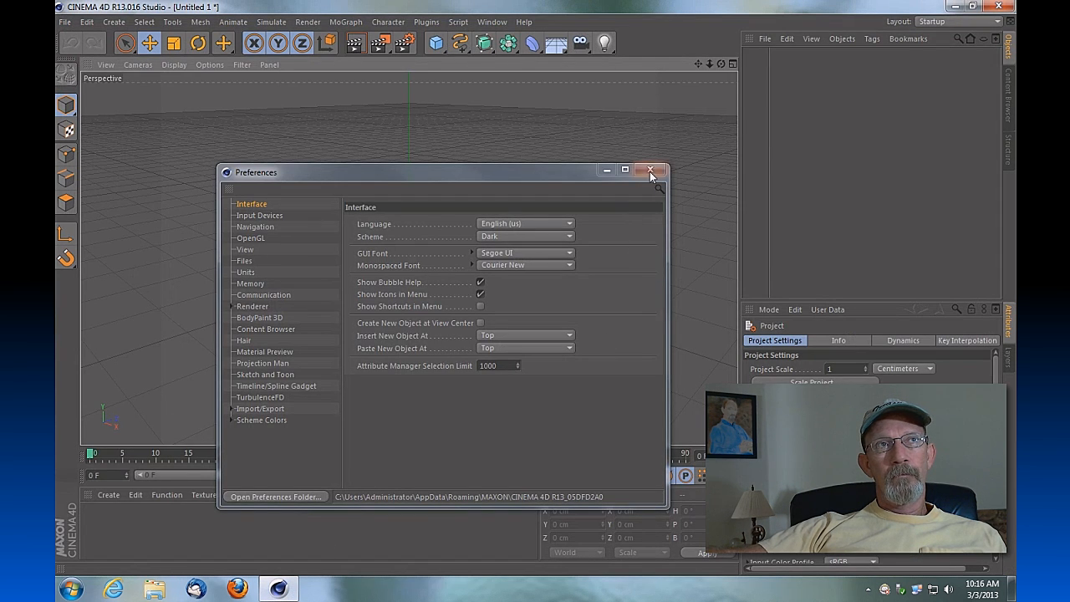
{"action": "left_click", "coordinate": [653, 171]}
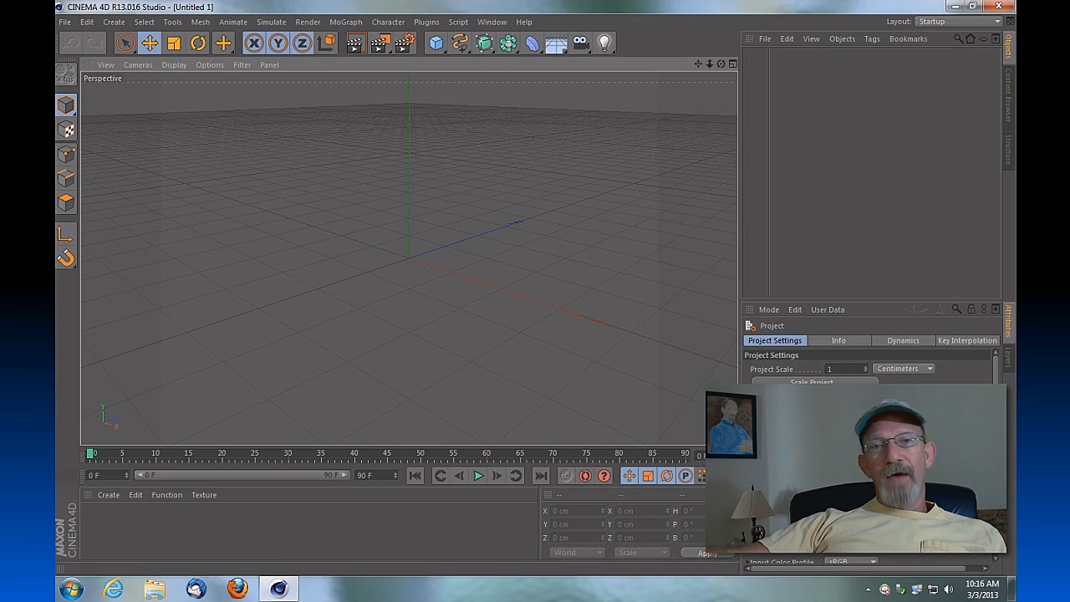
{"action": "mouse_move", "coordinate": [567, 368]}
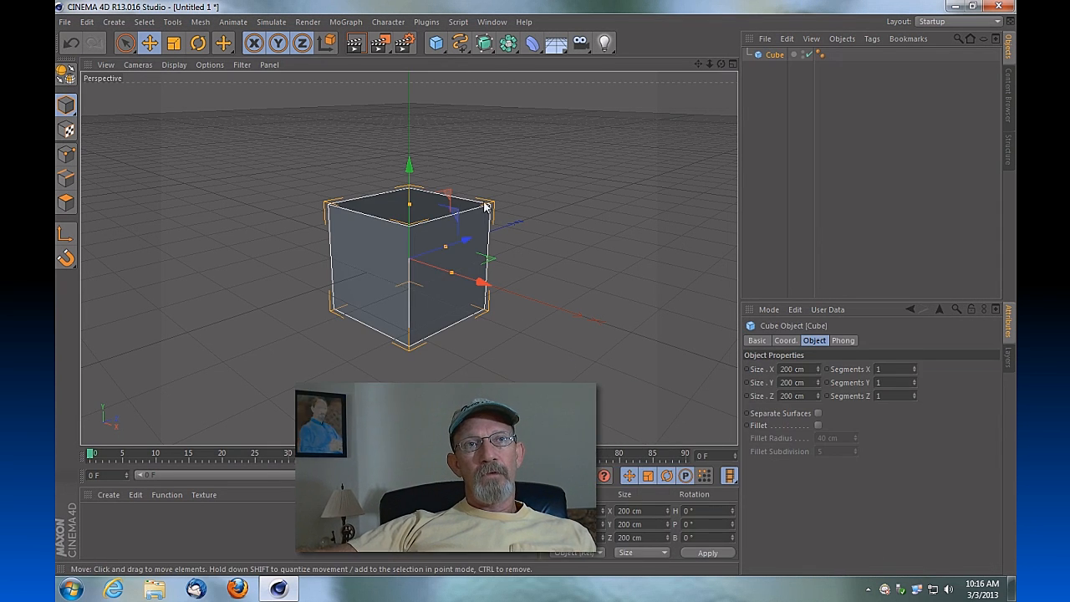
Step: Stretch the cube along Z into a long box and list the installed plugins
{"action": "left_click_drag", "start_coordinate": [478, 281], "coordinate": [494, 230]}
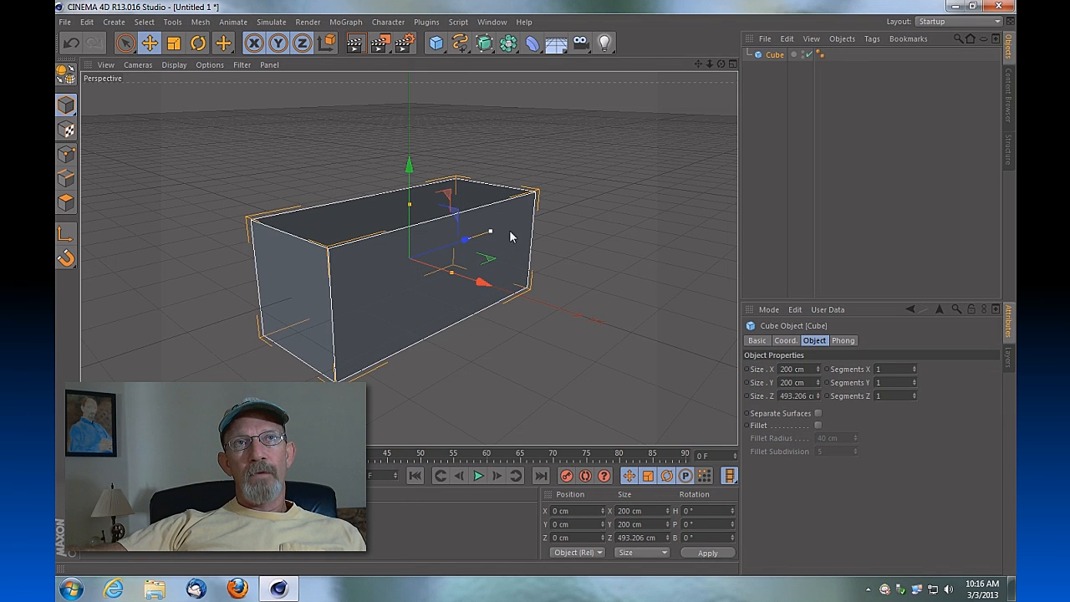
{"action": "left_click", "coordinate": [427, 22]}
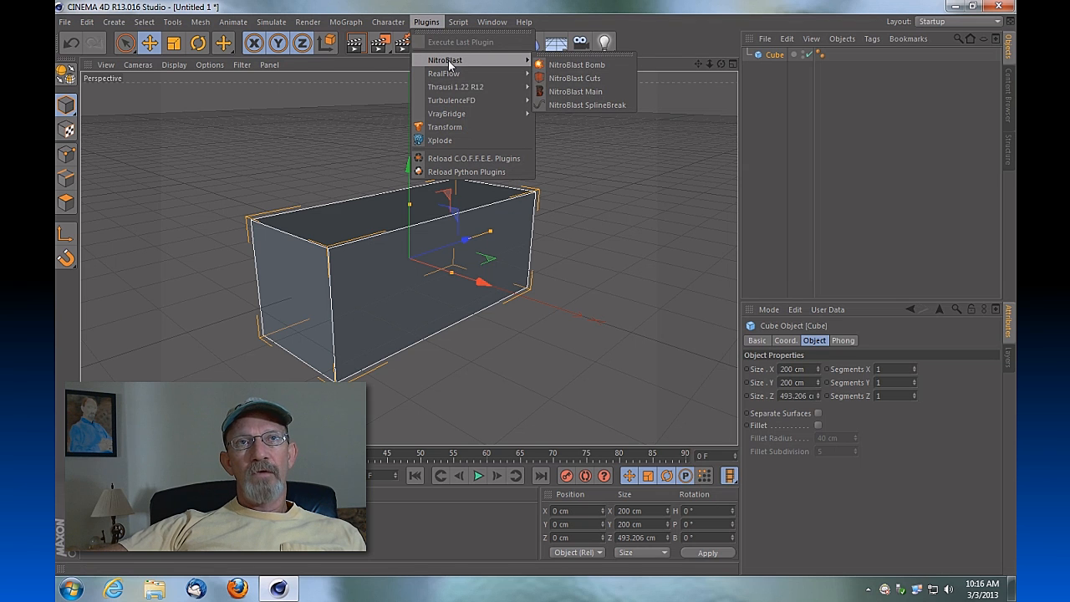
{"action": "mouse_move", "coordinate": [575, 91]}
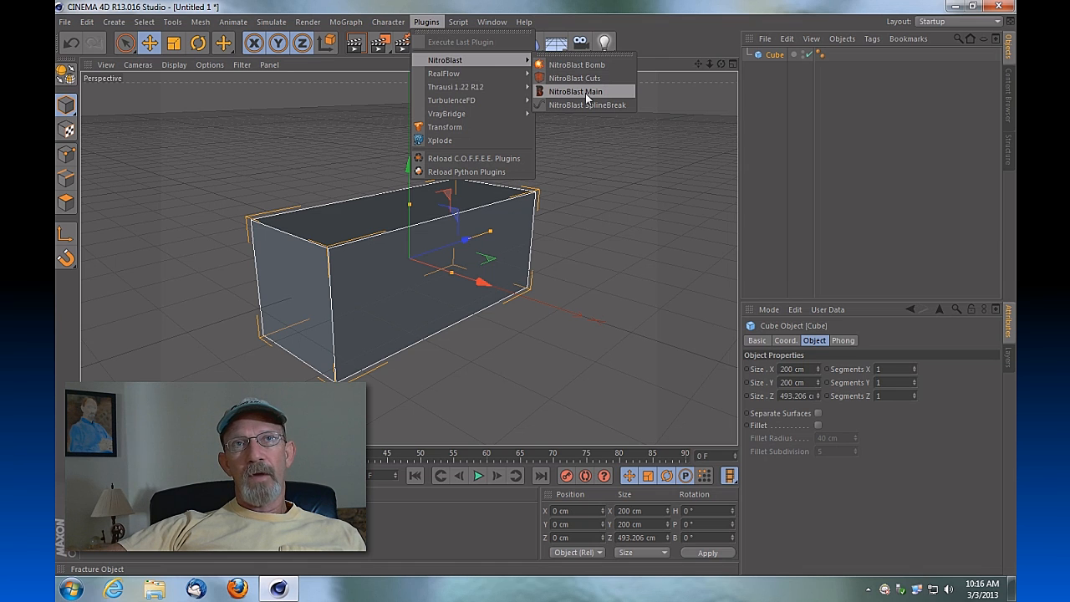
Step: In NitroBlast Main, fracture the box into 15 pieces and play the animation
{"action": "left_click", "coordinate": [575, 91]}
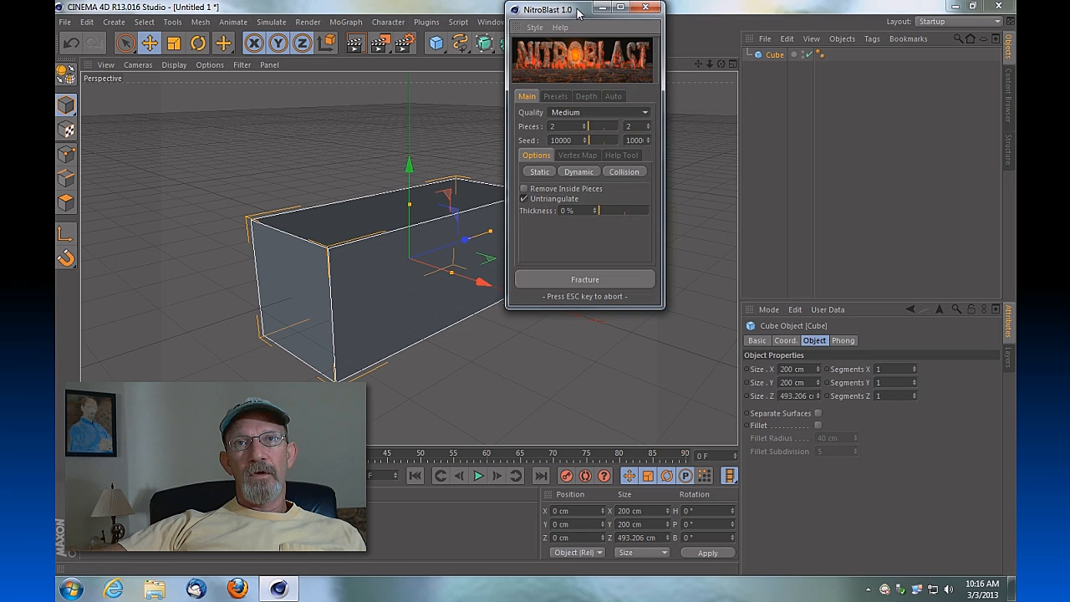
{"action": "left_click_drag", "start_coordinate": [577, 9], "coordinate": [870, 159]}
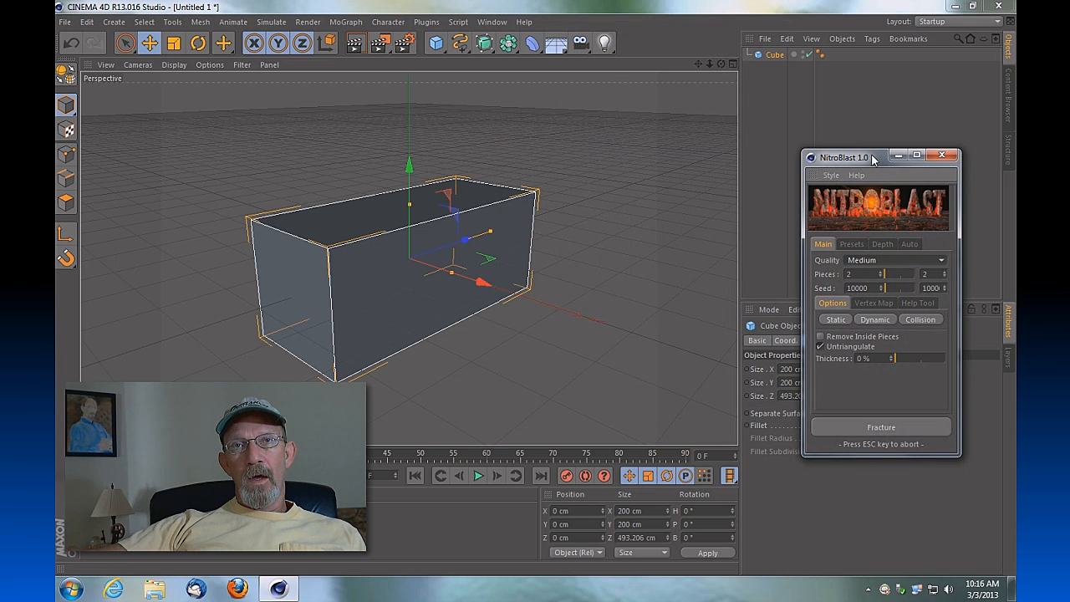
{"action": "mouse_move", "coordinate": [717, 277]}
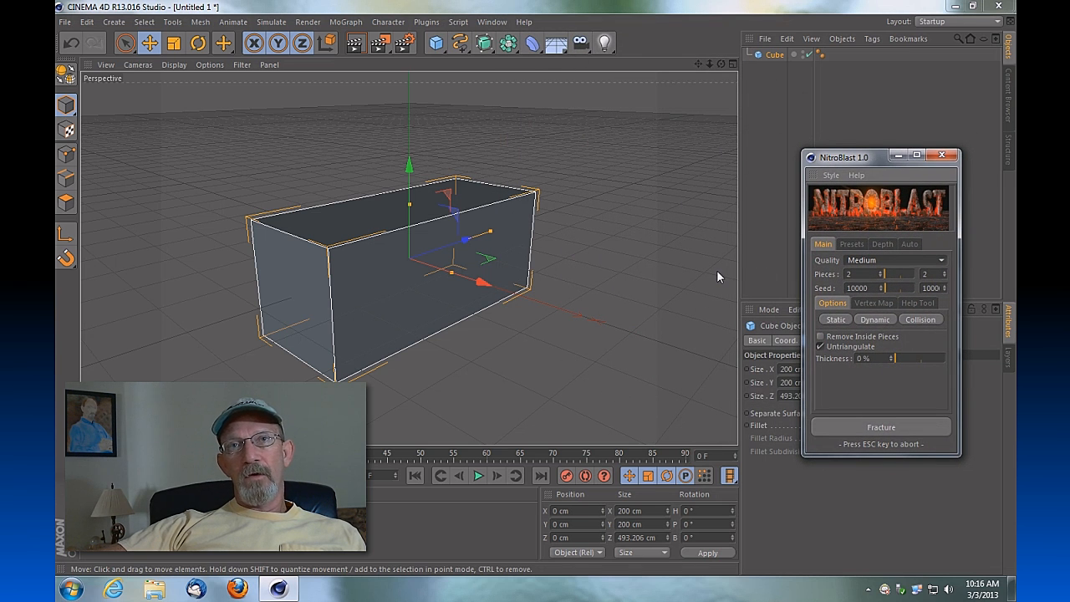
{"action": "mouse_move", "coordinate": [597, 286]}
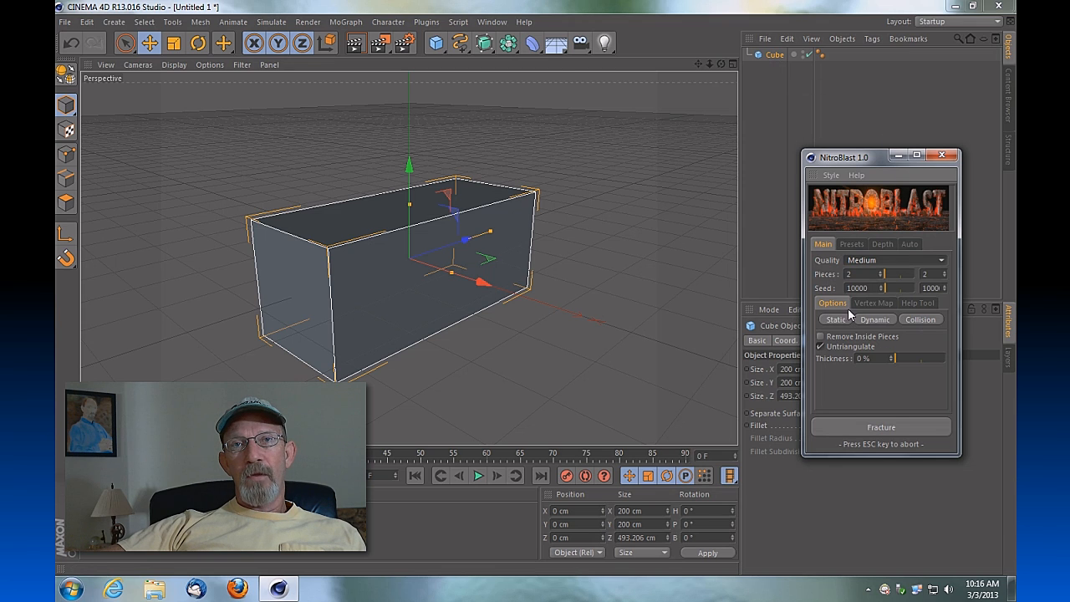
{"action": "mouse_move", "coordinate": [843, 369]}
{"action": "type", "text": "15"}
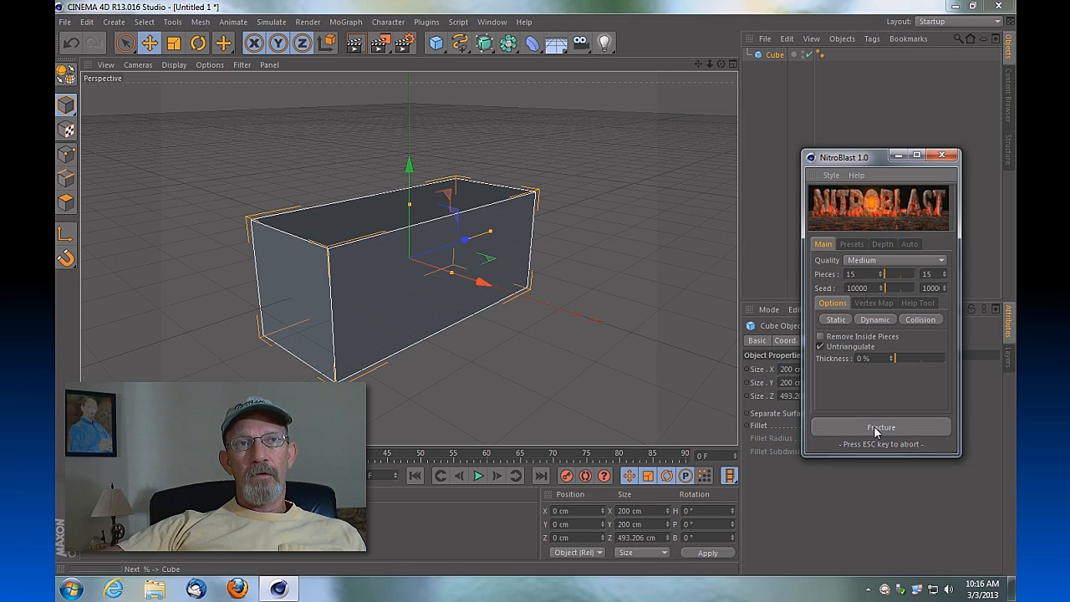
{"action": "left_click", "coordinate": [880, 428]}
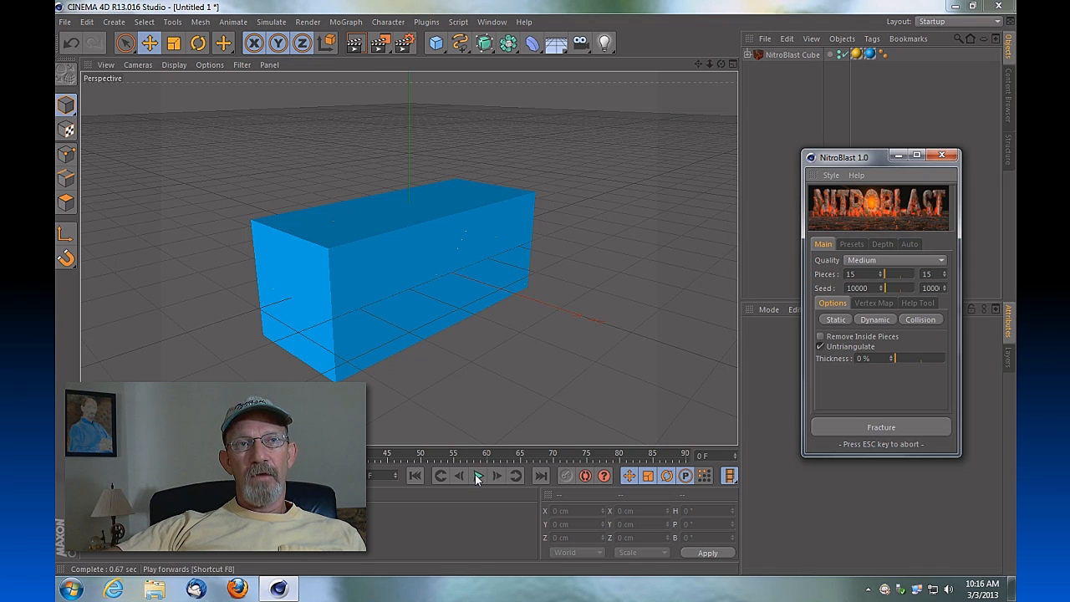
{"action": "left_click", "coordinate": [479, 475]}
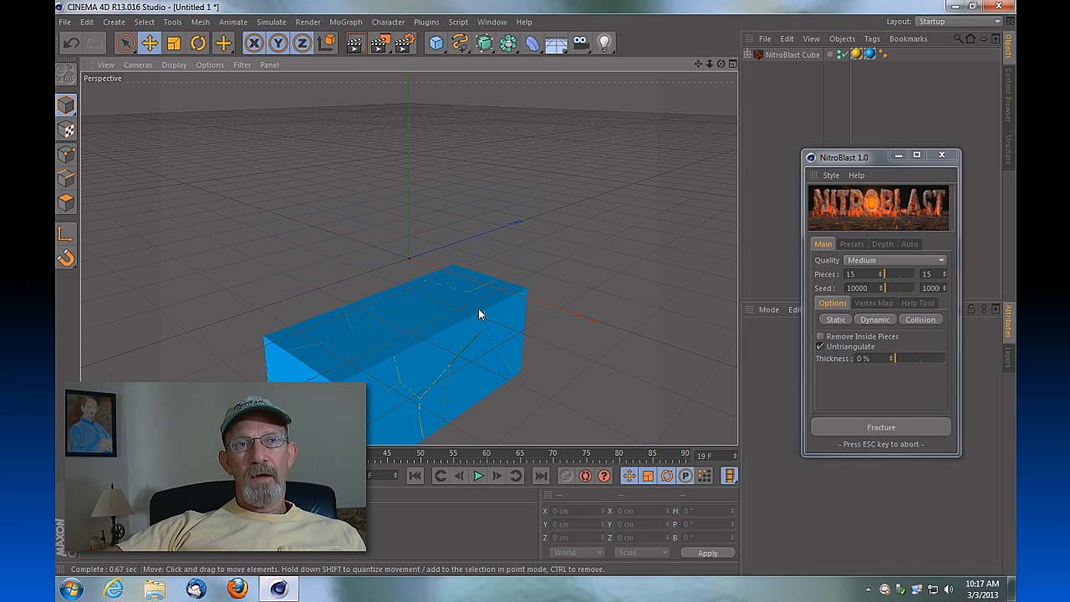
{"action": "mouse_move", "coordinate": [381, 421]}
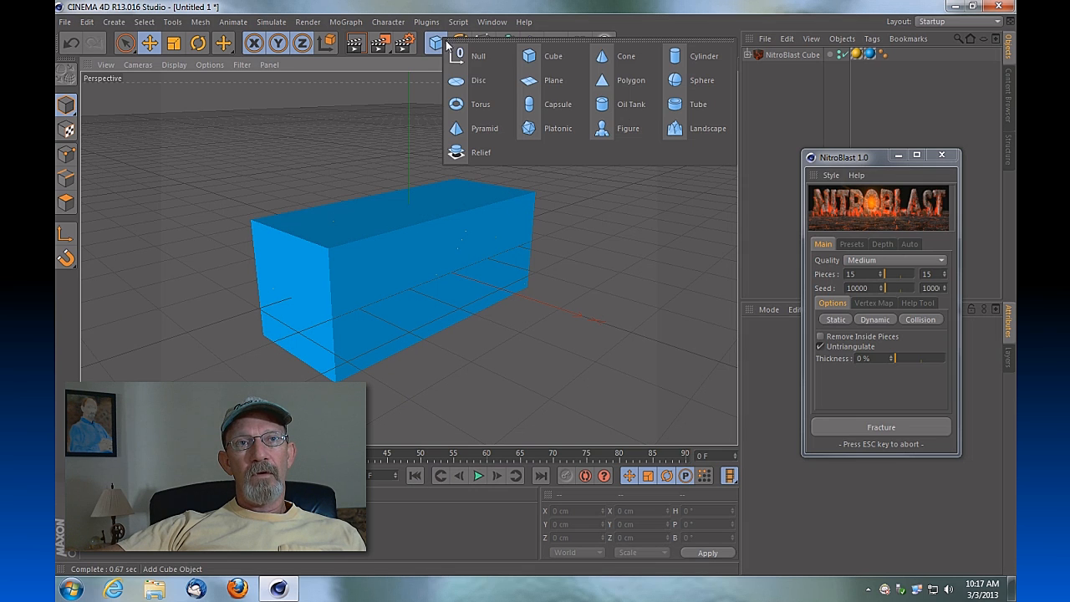
Step: Add a floor plane under the box and give it a Collider Body tag
{"action": "left_click", "coordinate": [552, 81]}
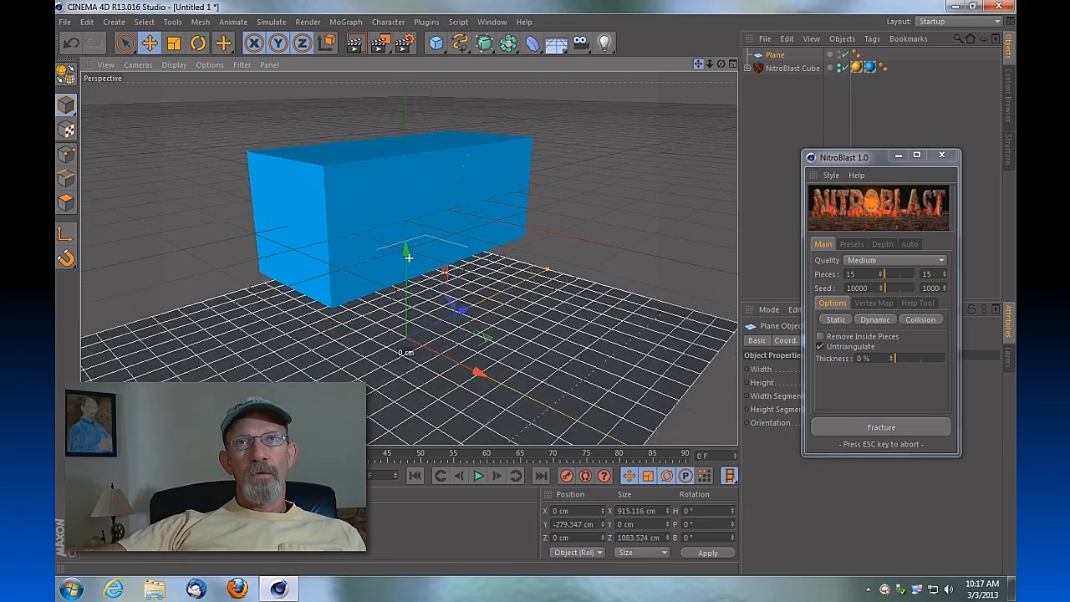
{"action": "right_click", "coordinate": [775, 54]}
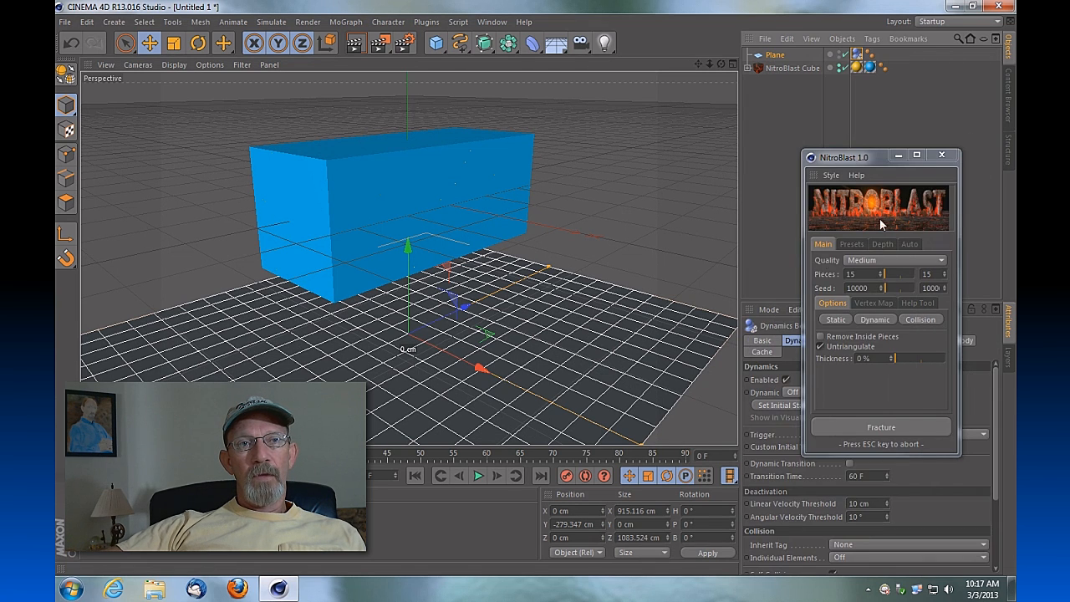
Step: Play the dynamics so the 15 pieces fall and scatter across the plane, then stop playback
{"action": "left_click", "coordinate": [478, 475]}
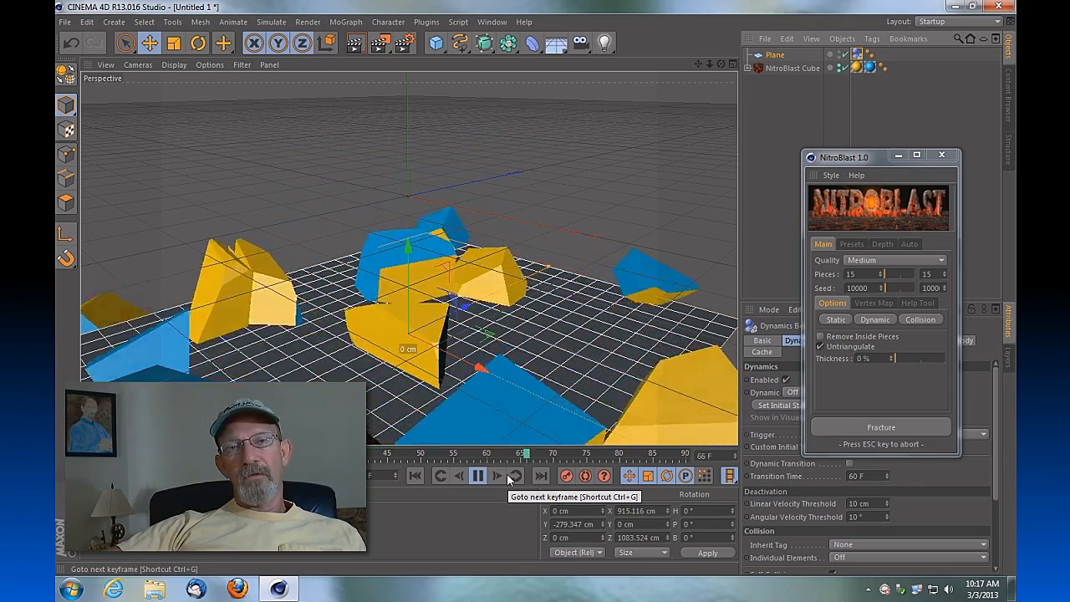
{"action": "left_click", "coordinate": [478, 475]}
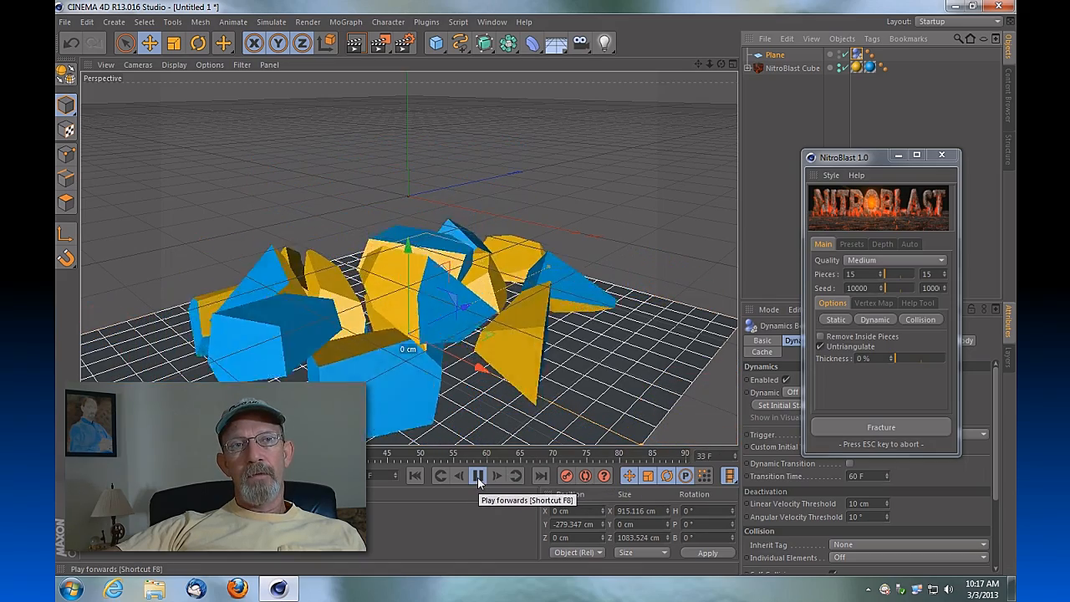
{"action": "left_click", "coordinate": [478, 475]}
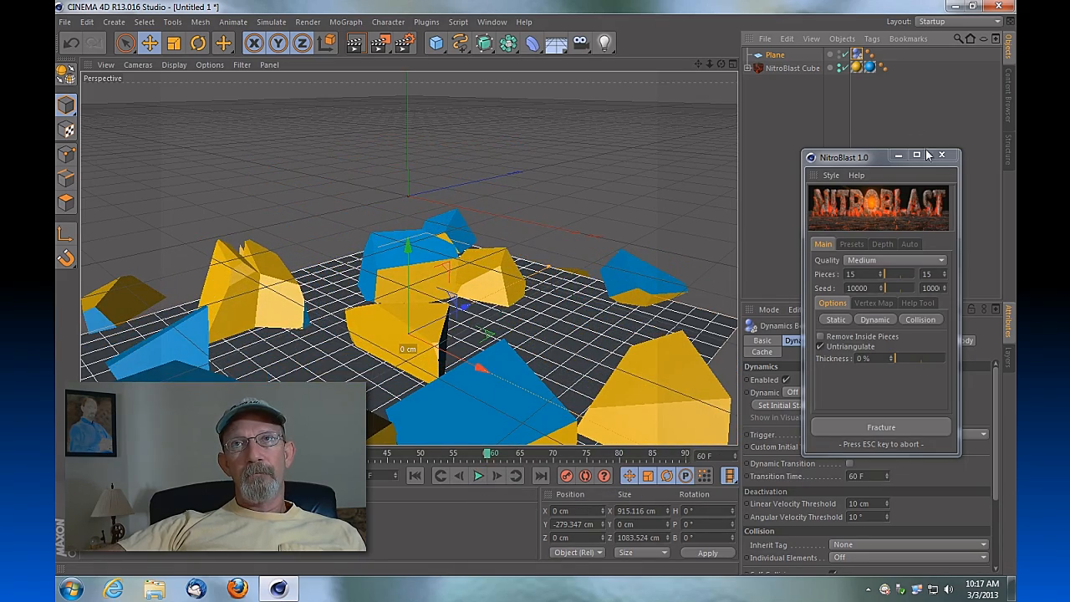